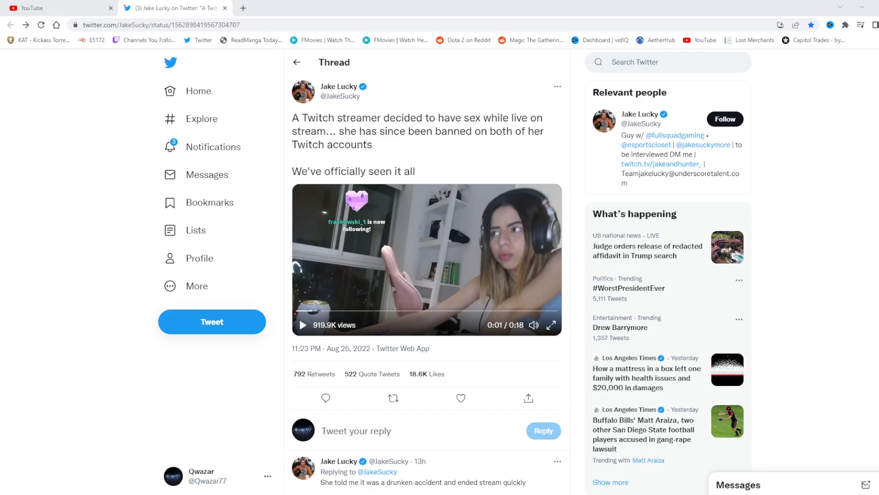
Start playback of the video embedded in Jake Lucky's opening tweet
left_click(303, 325)
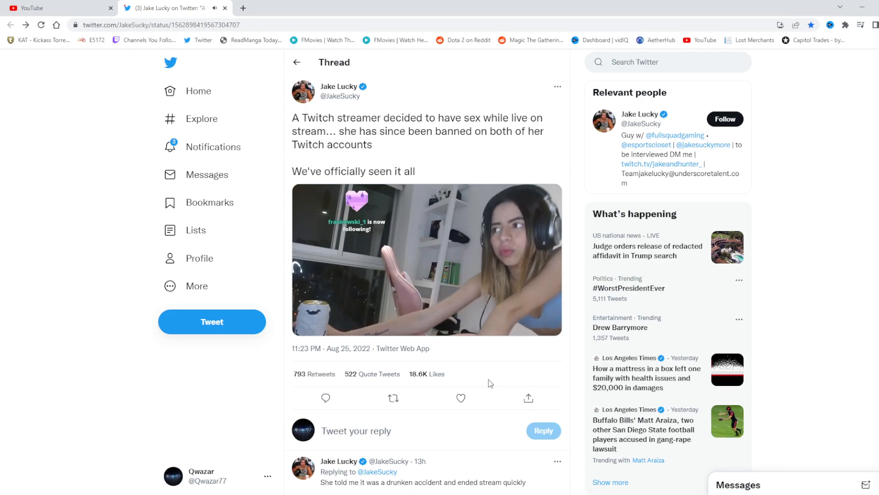
Pause the video at 0:04 of 0:18 and move down to the first replies
left_click(426, 260)
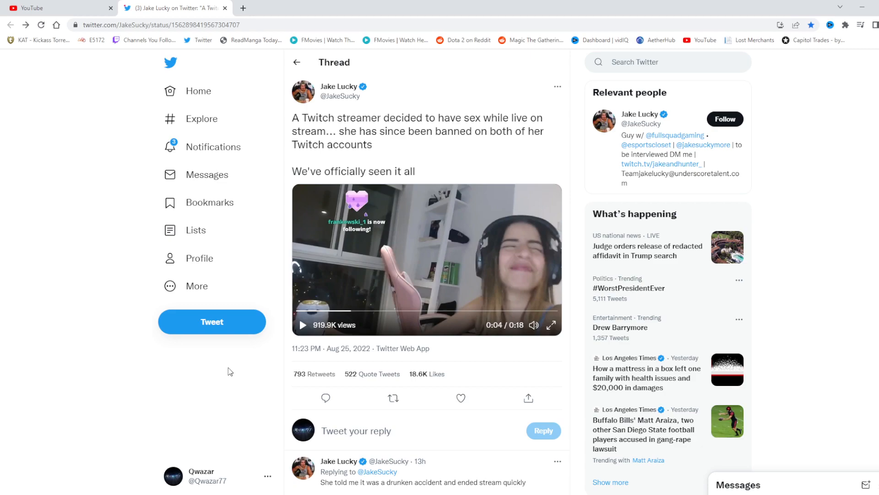
mouse_move(229, 374)
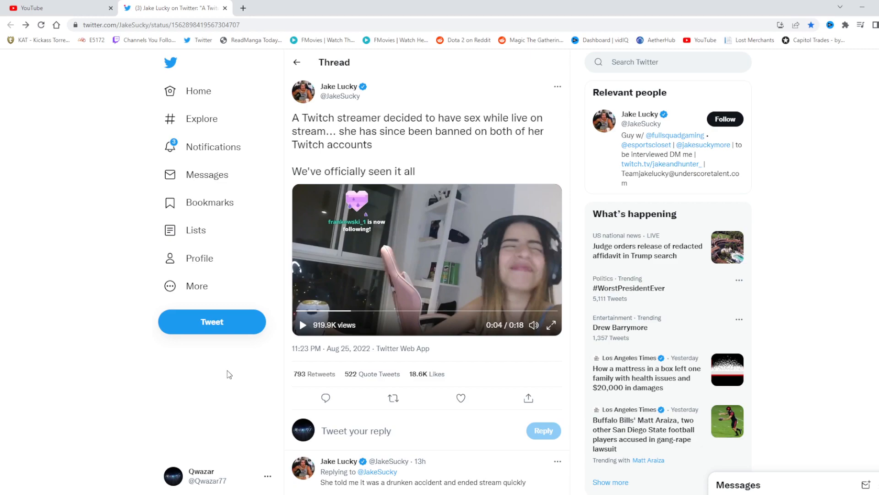
left_click(393, 398)
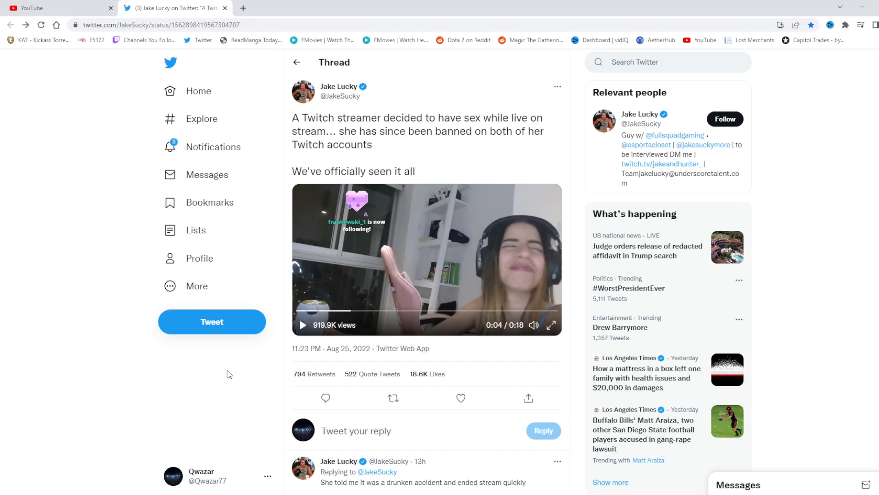
mouse_move(192, 394)
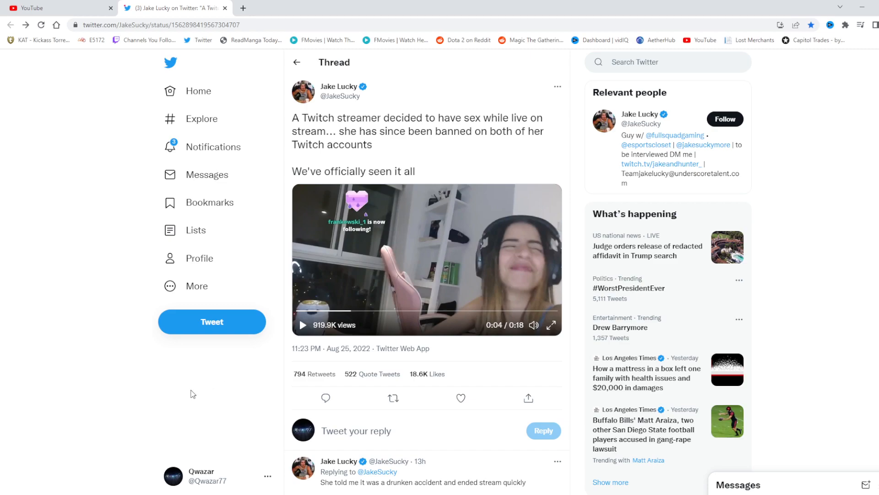
mouse_move(191, 393)
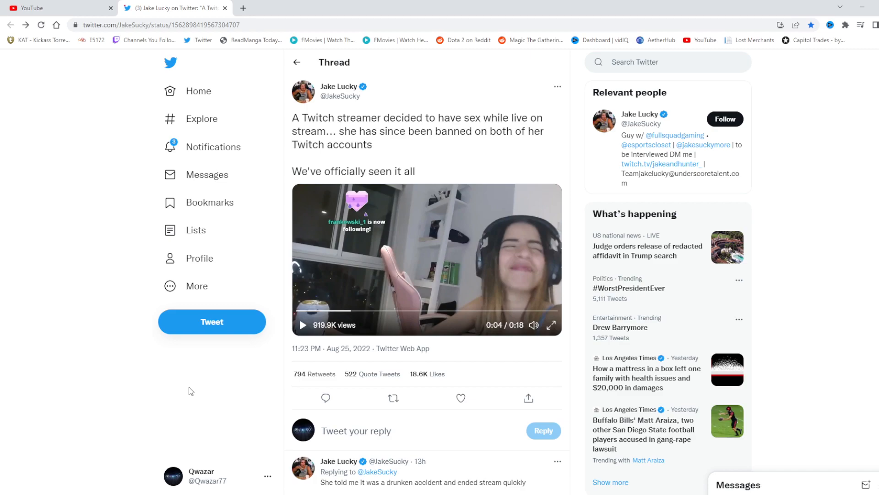
mouse_move(79, 316)
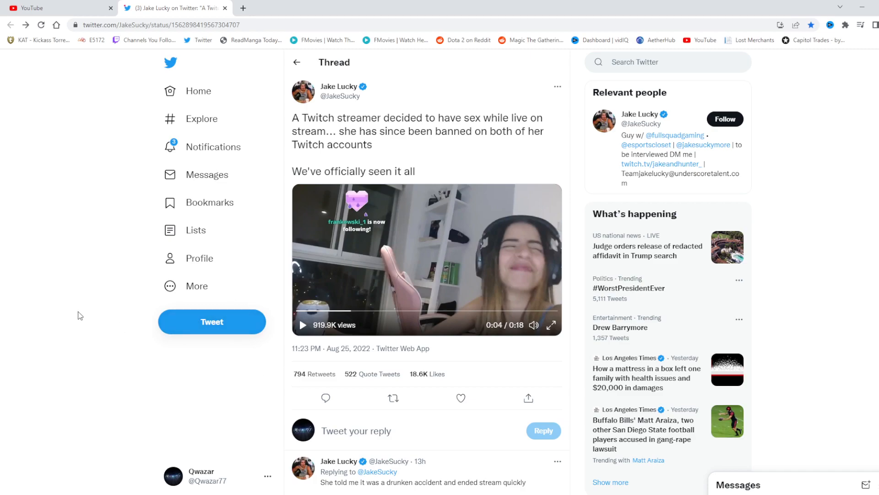
scroll("down", 3)
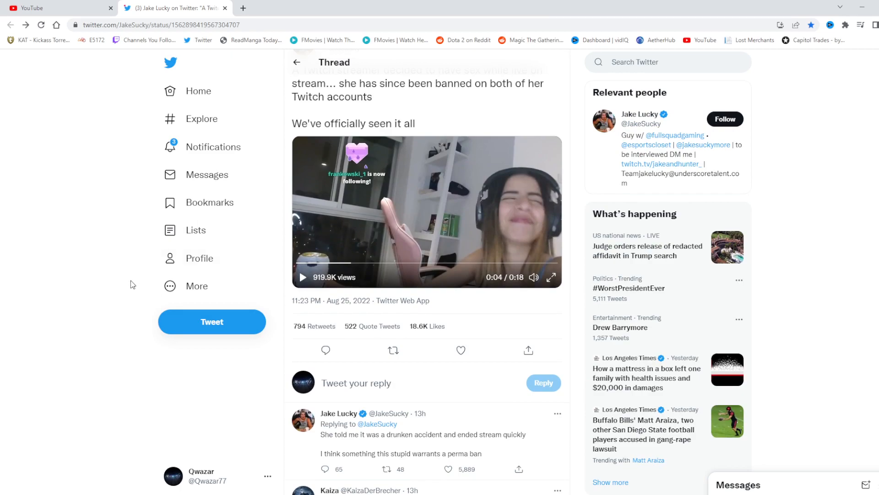
mouse_move(141, 246)
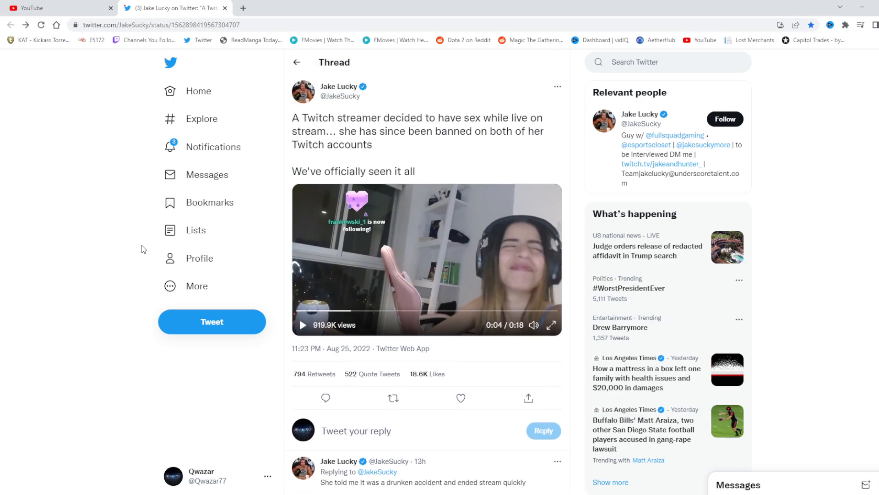
mouse_move(144, 249)
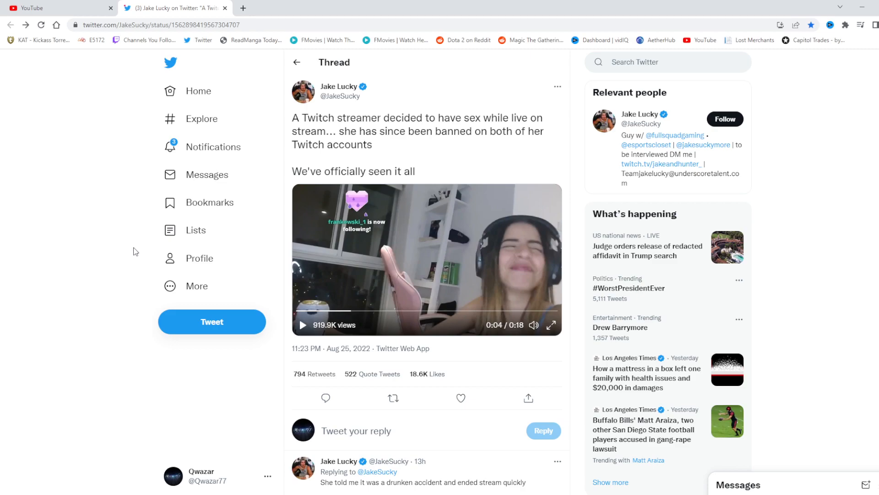
mouse_move(132, 253)
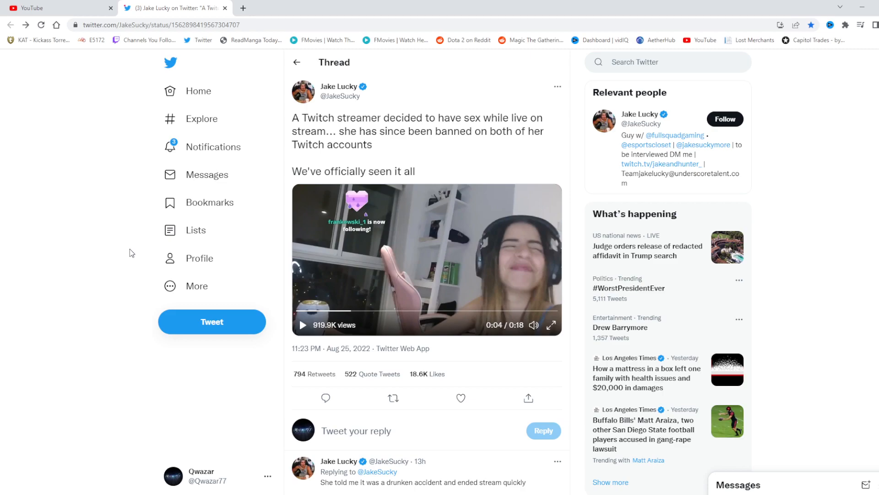
mouse_move(428, 259)
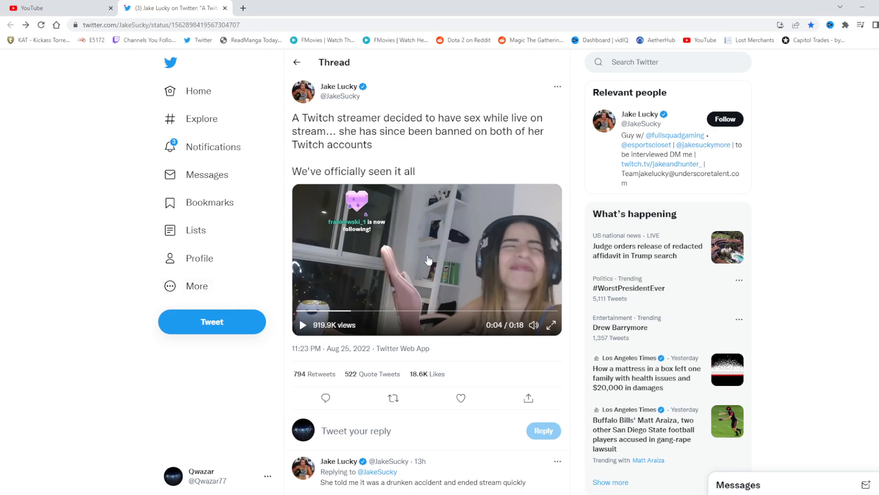
mouse_move(263, 308)
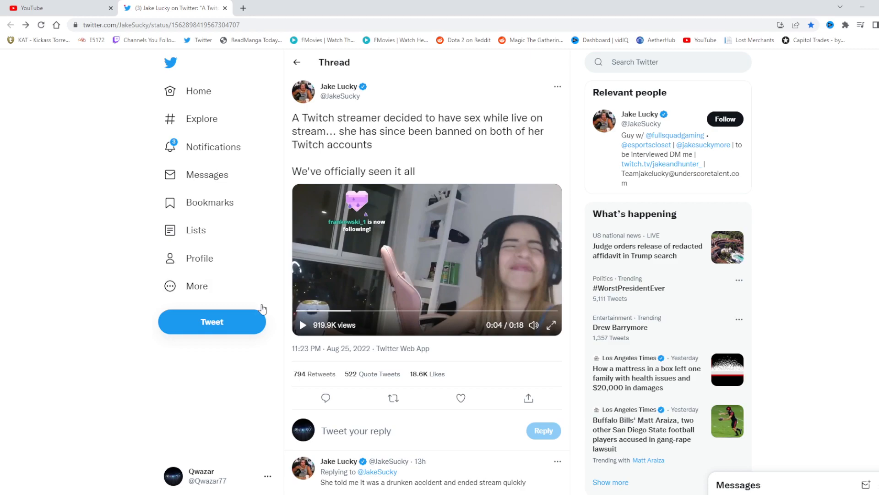
mouse_move(166, 339)
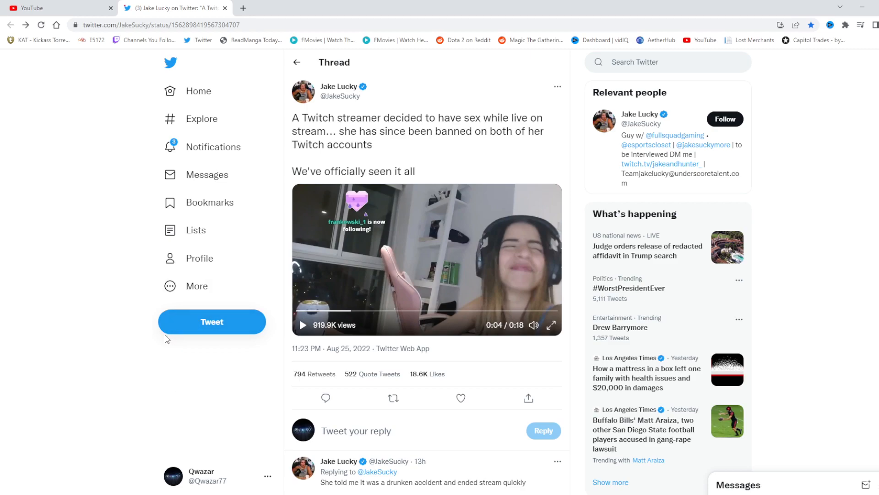
mouse_move(144, 366)
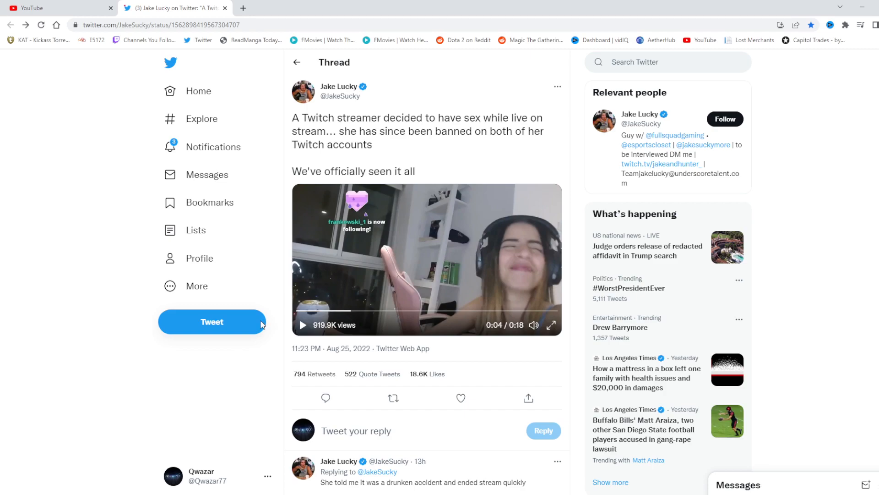
mouse_move(215, 354)
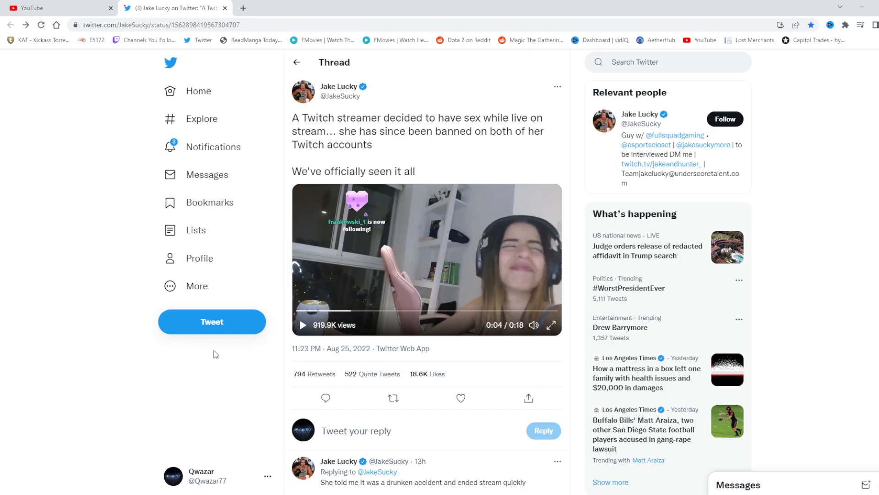
mouse_move(550, 289)
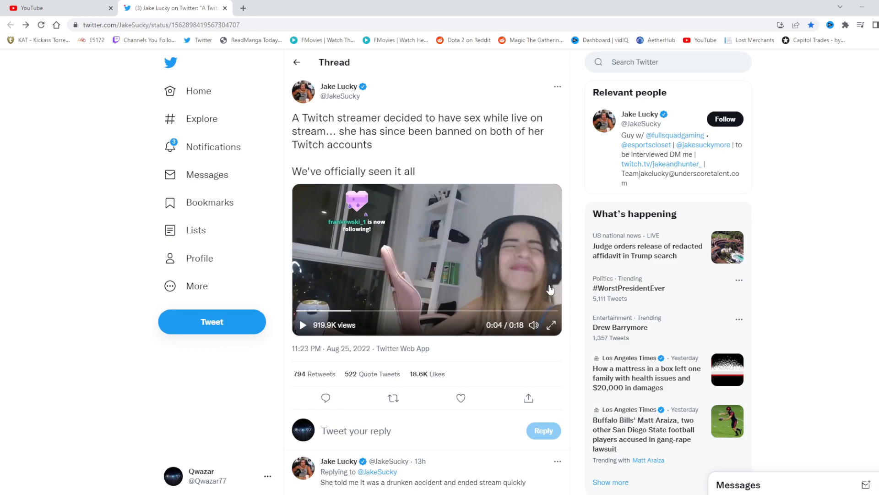
mouse_move(467, 259)
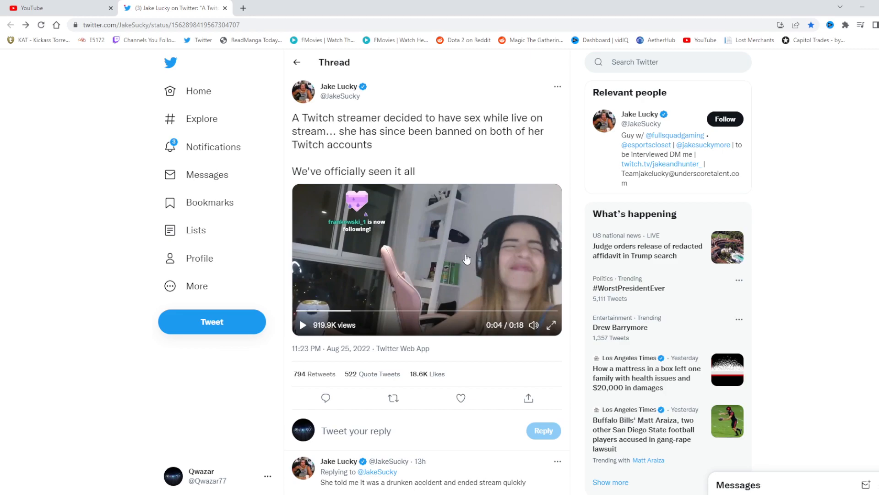
mouse_move(346, 284)
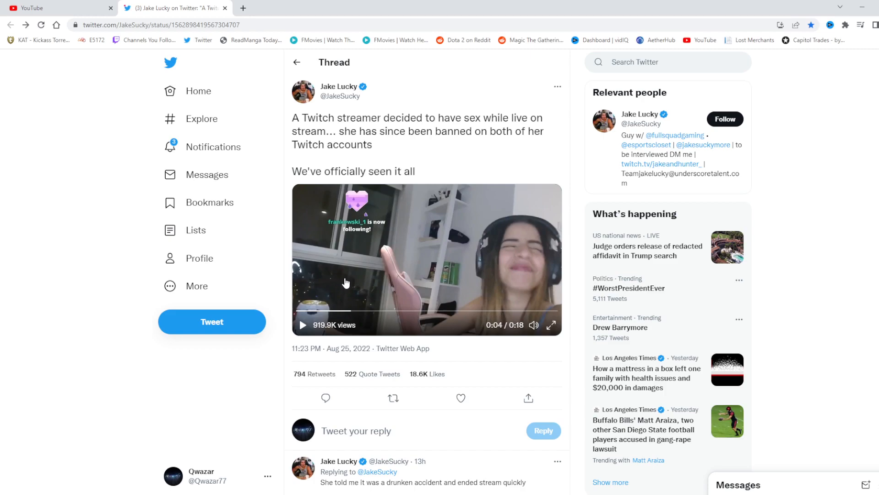
mouse_move(284, 261)
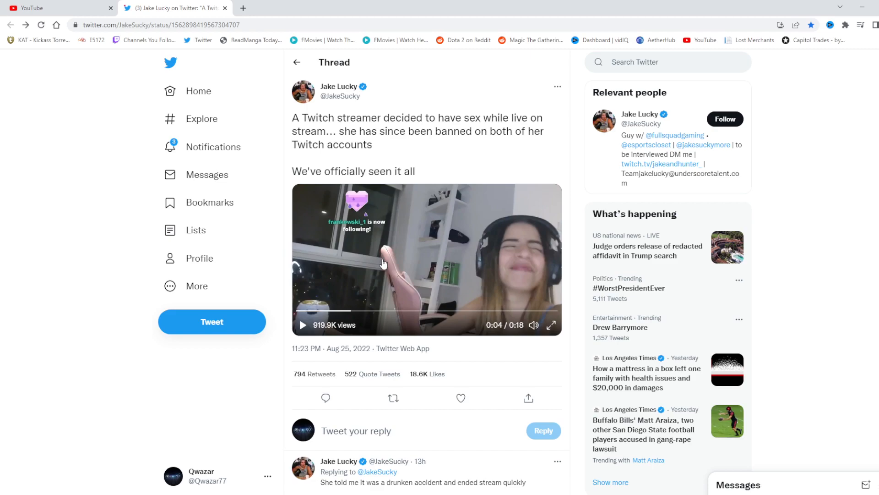
mouse_move(281, 268)
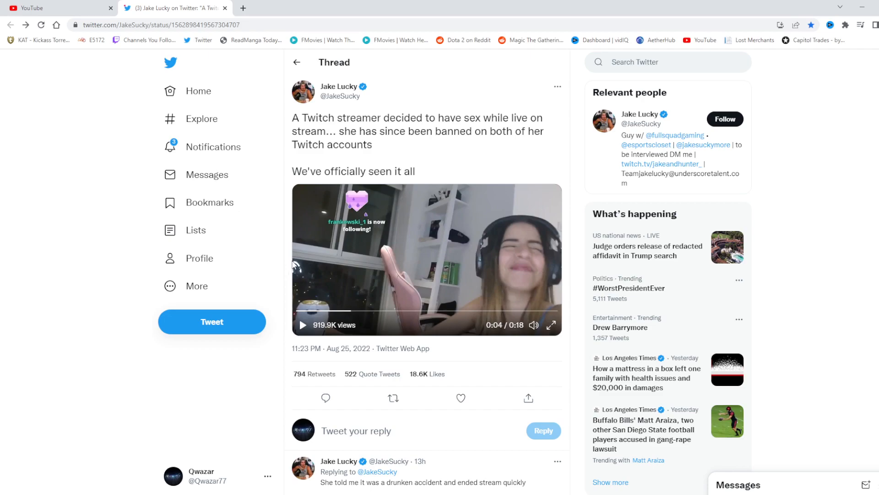
scroll("down", 3)
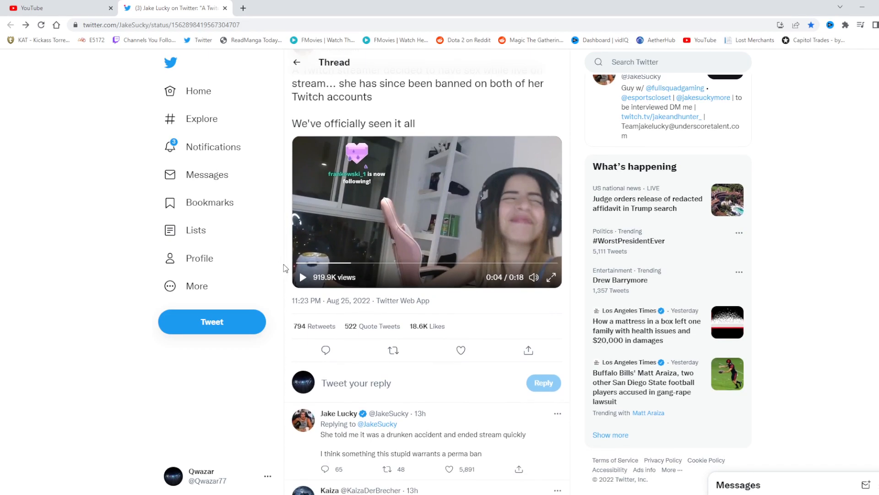
Scroll through many replies and return to Jake Lucky's original tweet with its paused video
scroll("down", 3)
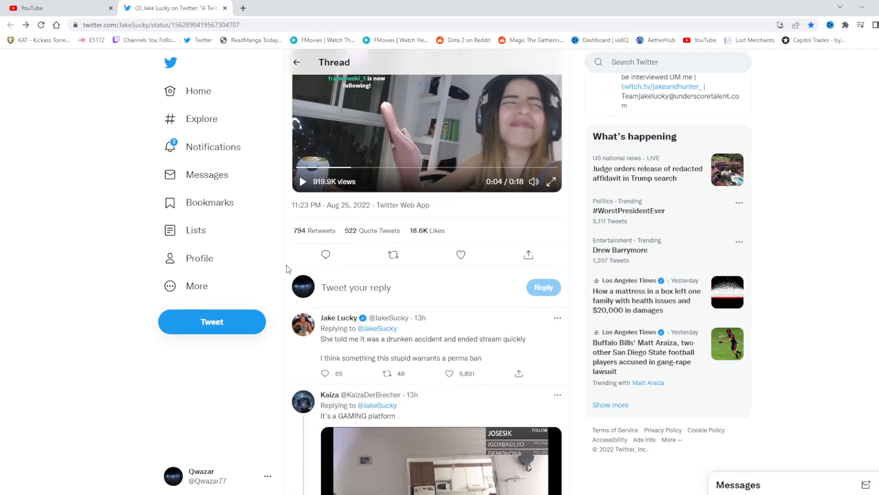
scroll("down", 3)
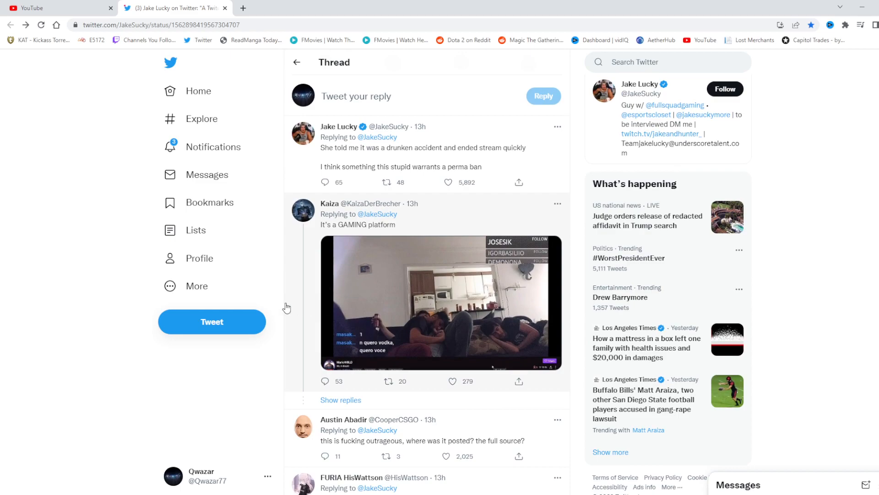
scroll("down", 3)
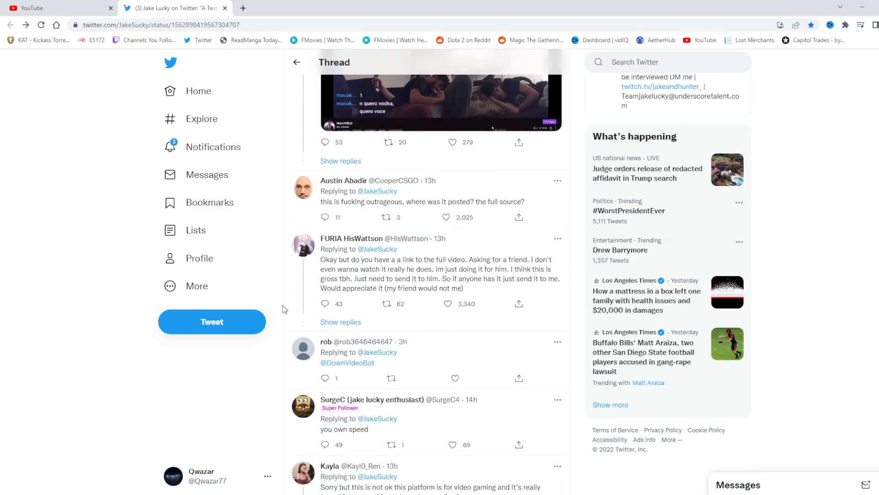
scroll("down", 3)
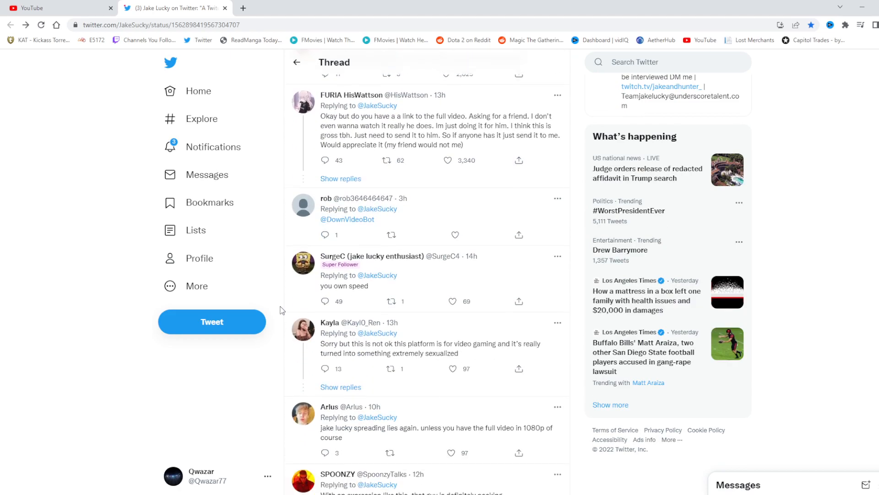
scroll("down", 3)
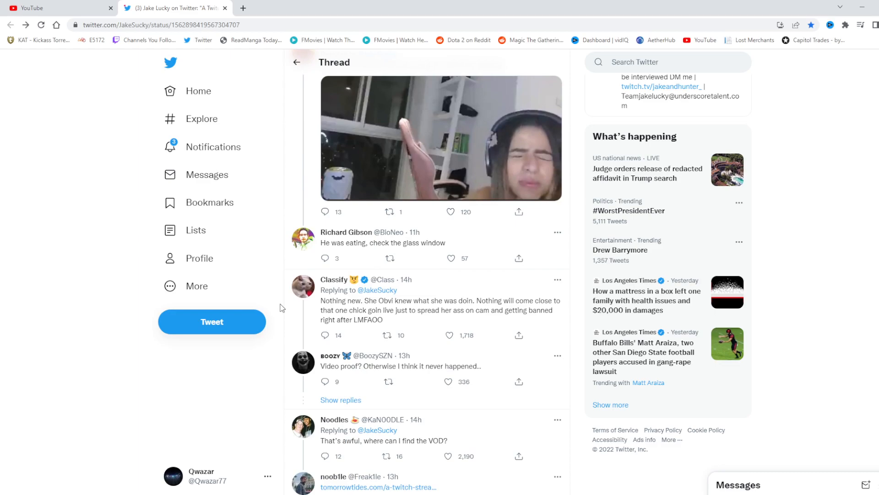
scroll("down", 3)
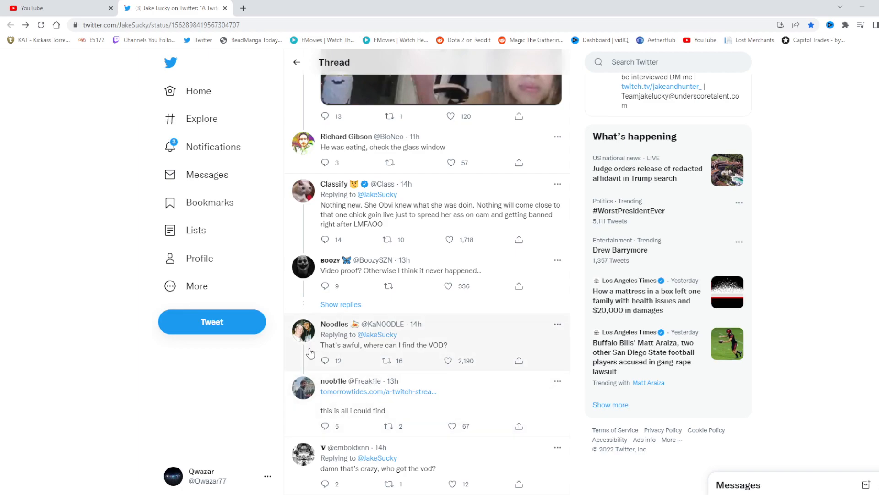
mouse_move(294, 361)
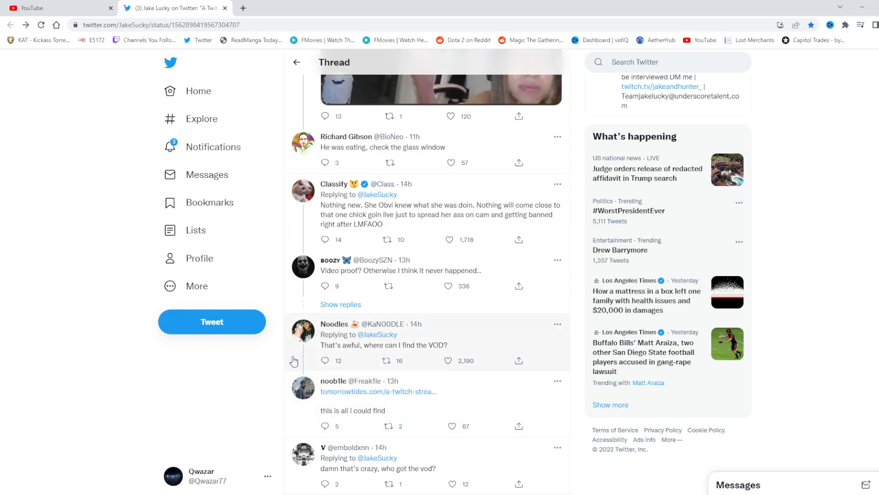
mouse_move(276, 374)
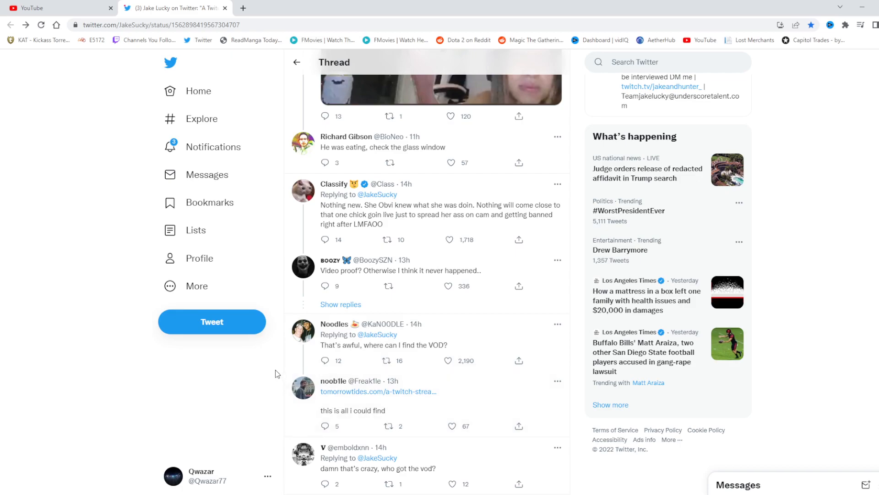
scroll("down", 3)
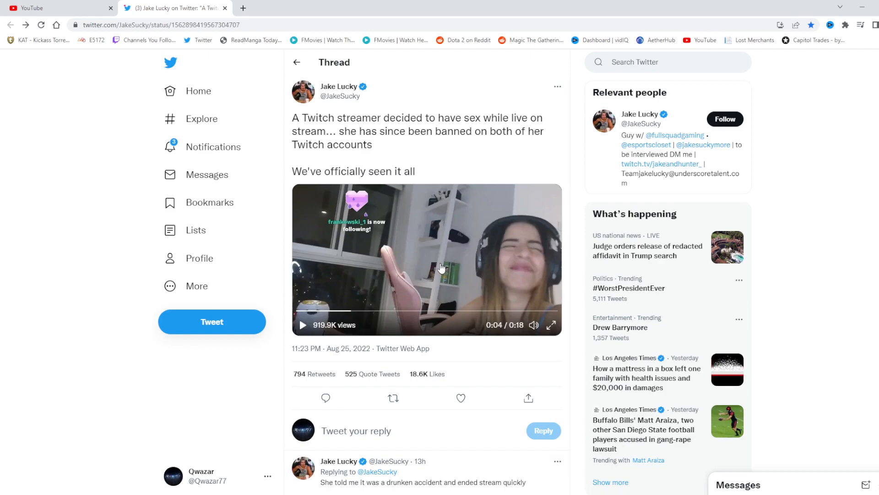
mouse_move(135, 336)
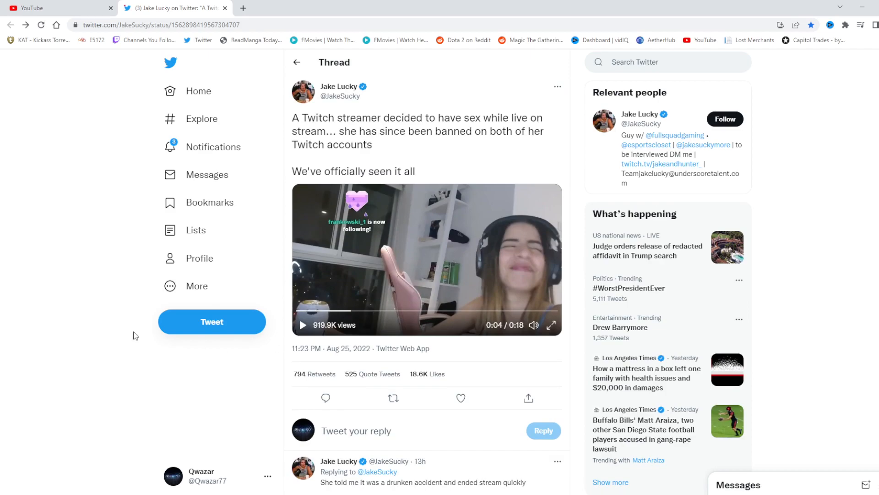
Scroll past the original tweet to a reply with an attached clip
scroll("down", 3)
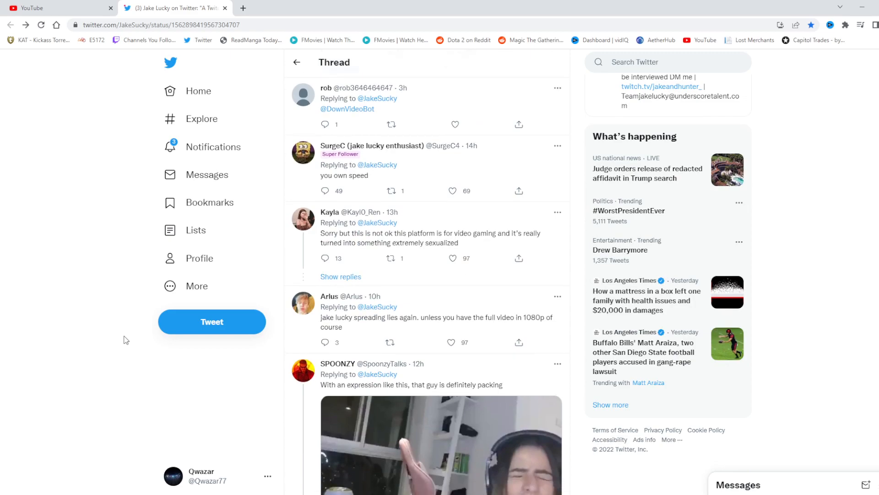
scroll("down", 3)
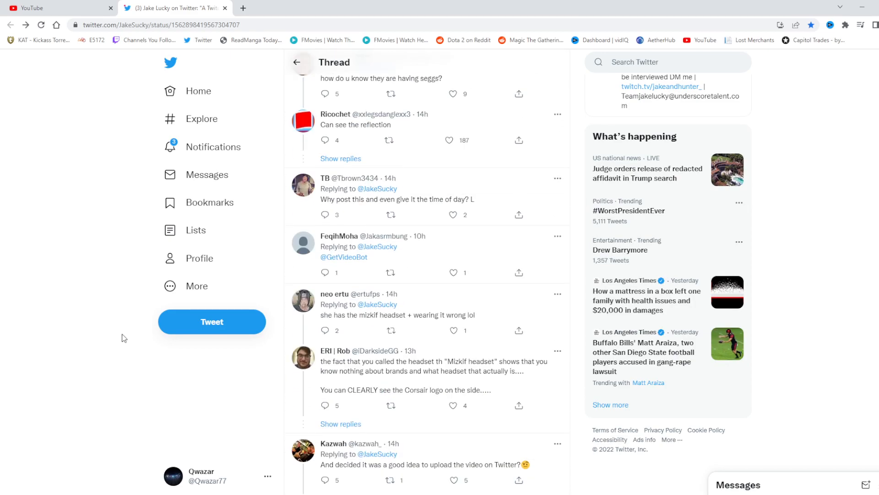
scroll("down", 3)
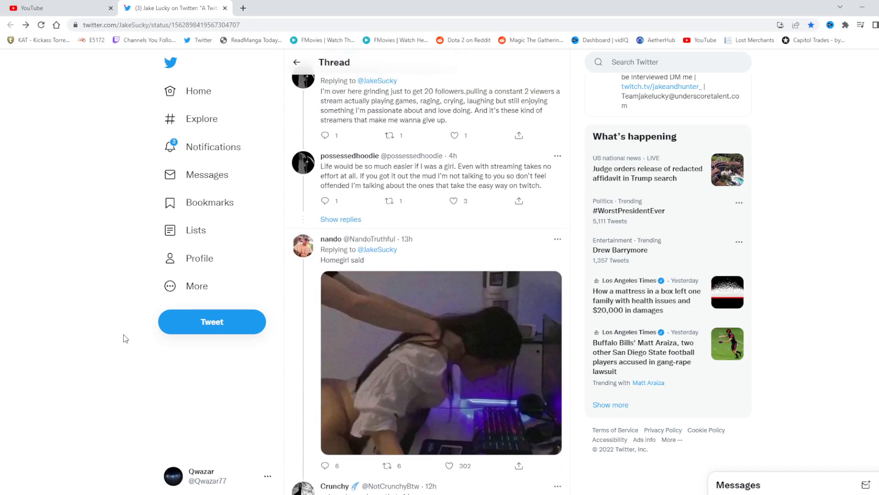
scroll("down", 3)
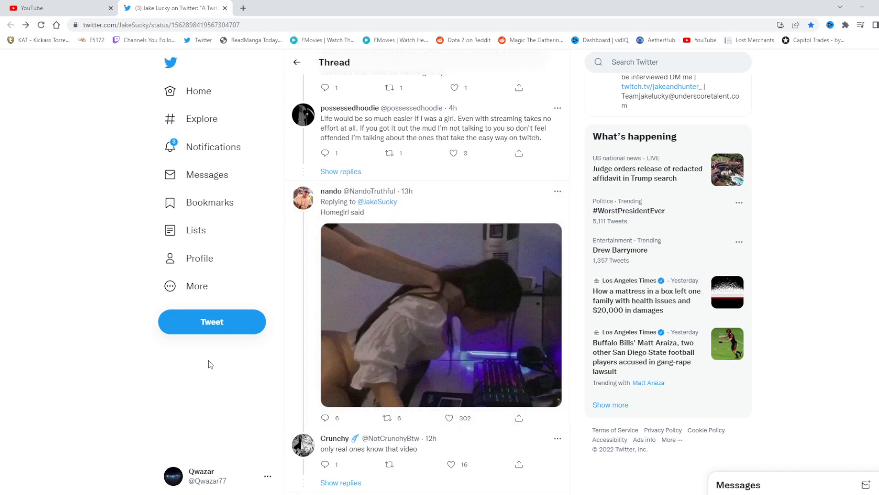
mouse_move(418, 357)
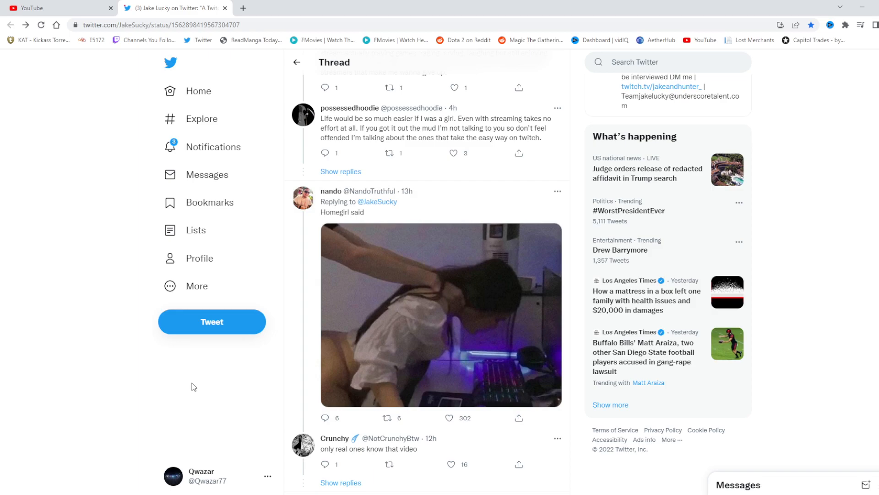
mouse_move(201, 411)
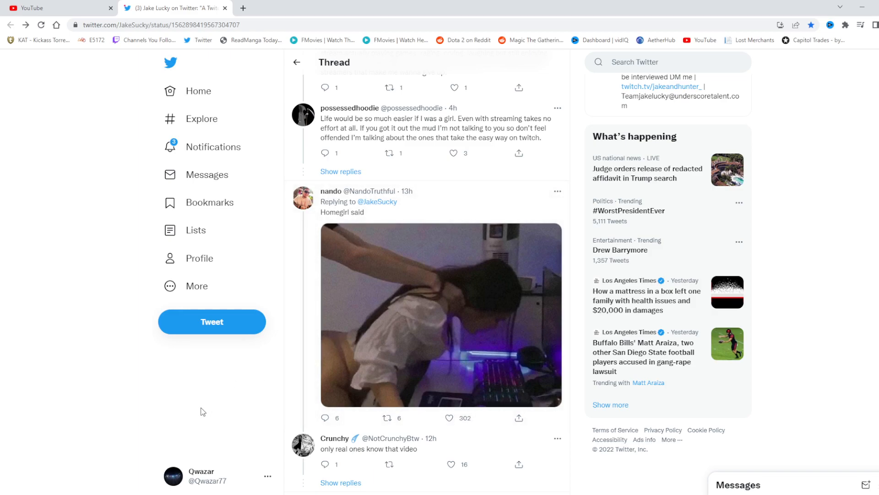
mouse_move(201, 413)
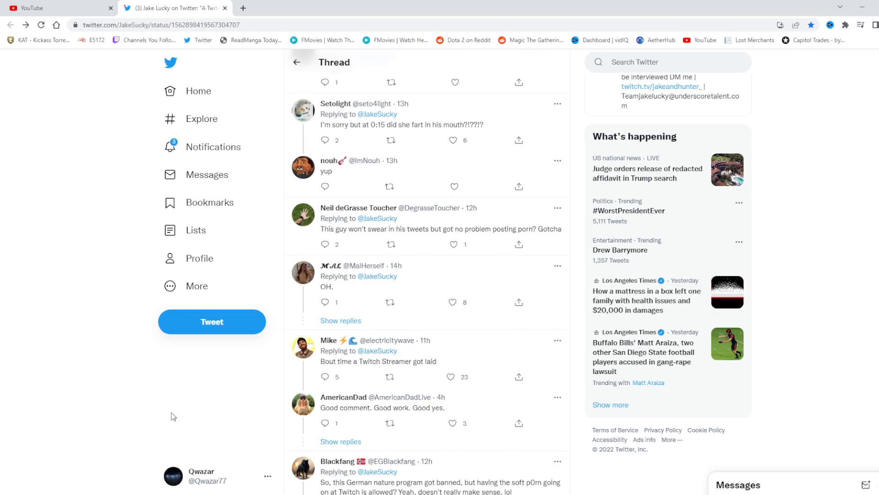
Scroll further down to the reply showing a man on an airplane wing (697 views)
scroll("down", 3)
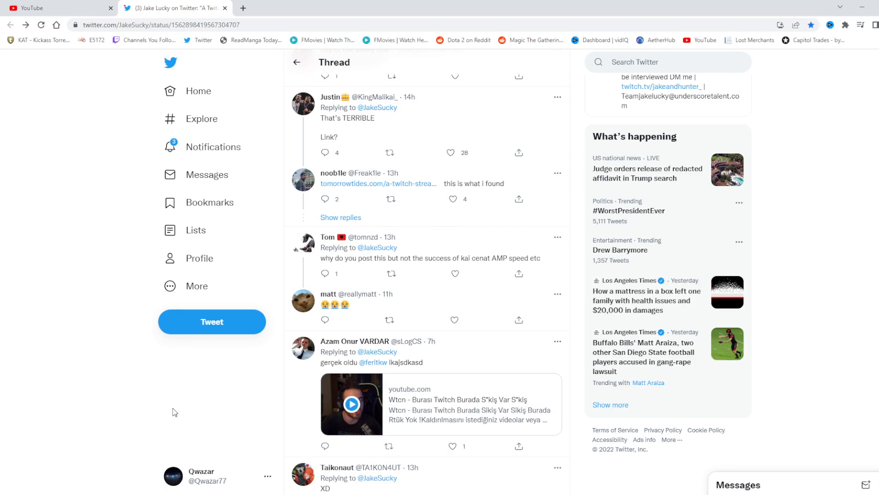
scroll("down", 3)
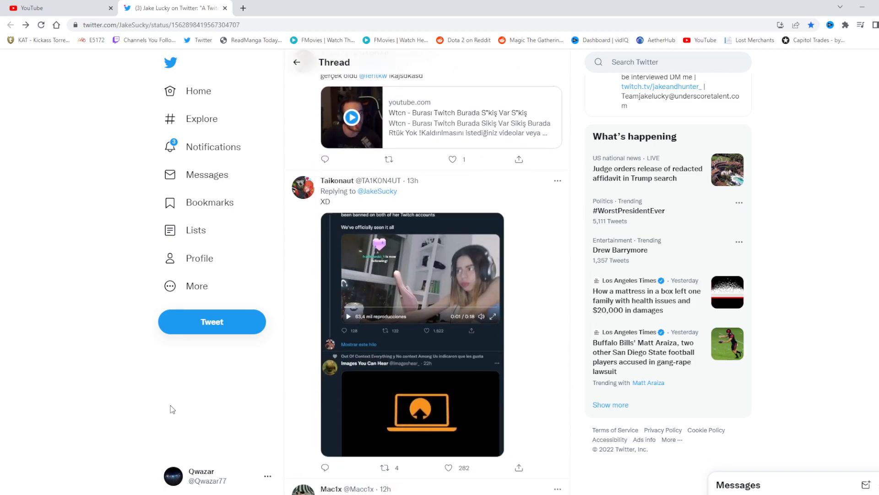
scroll("down", 3)
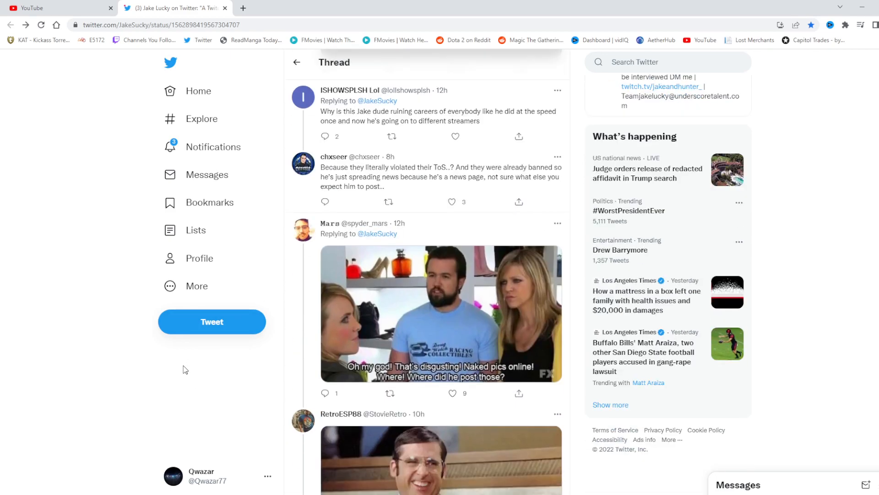
scroll("down", 3)
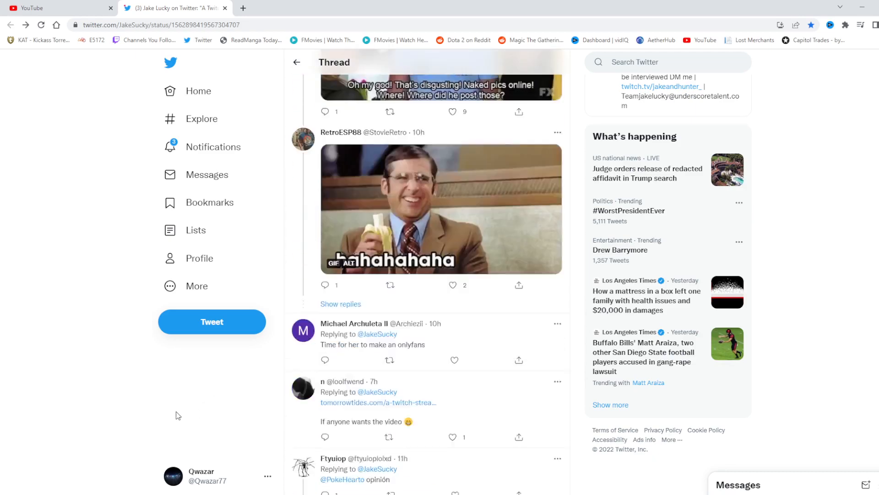
scroll("down", 3)
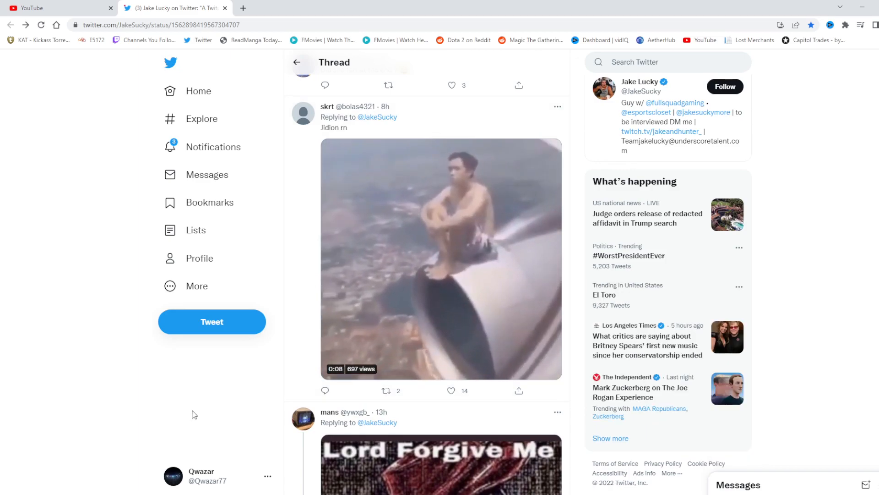
Bookmark the video reply so the 'Tweet added to your Bookmarks' notice appears
left_click(441, 257)
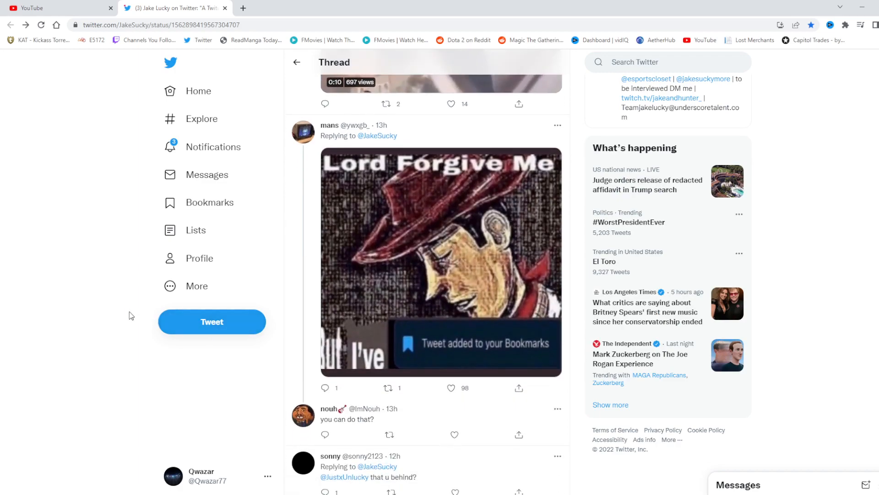
Scroll far down the thread to short replies like 'She went to trovo' and 'the reflection! lol'
scroll("down", 3)
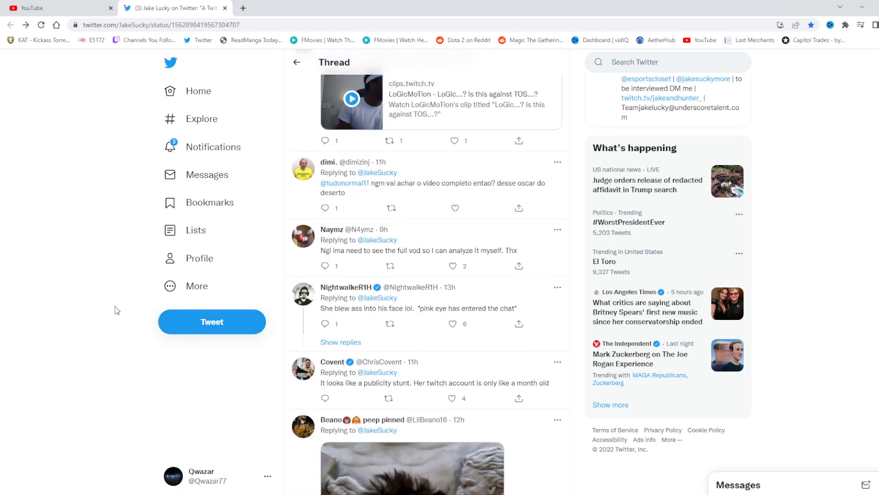
scroll("down", 3)
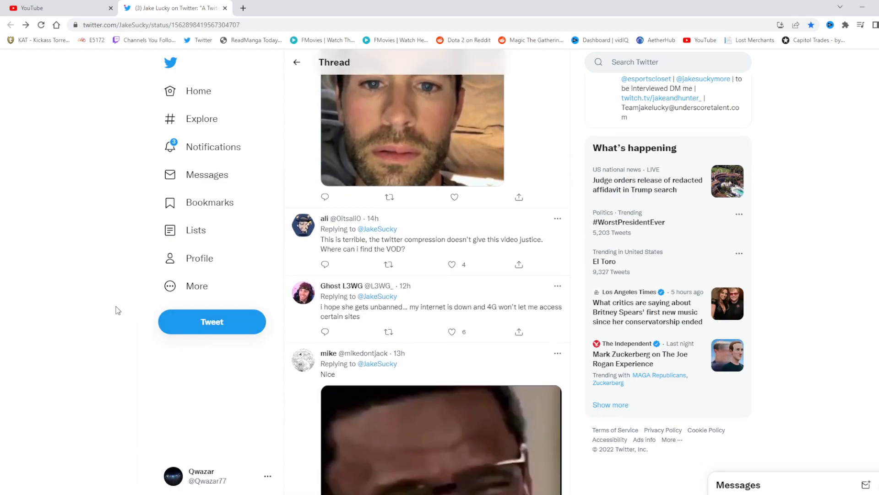
scroll("down", 3)
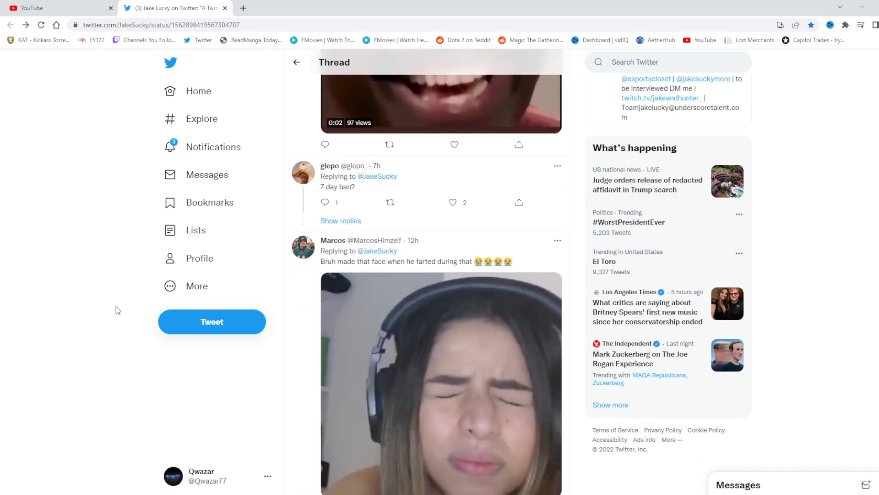
scroll("down", 3)
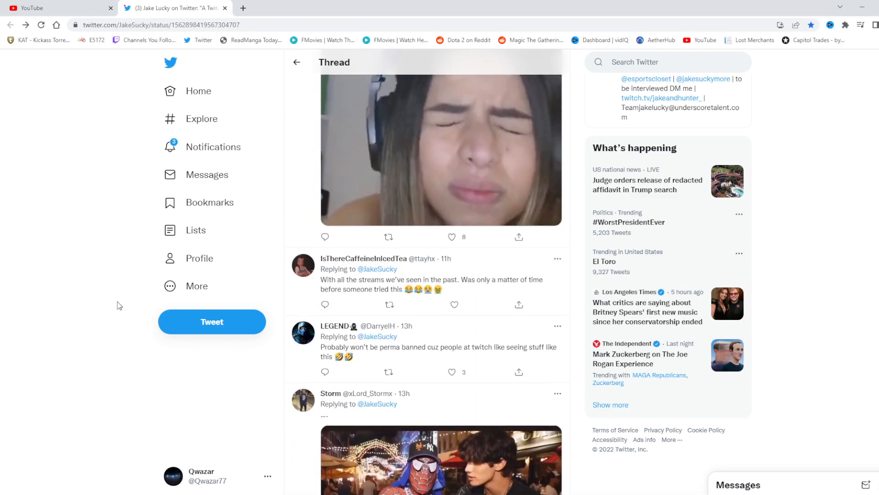
scroll("down", 3)
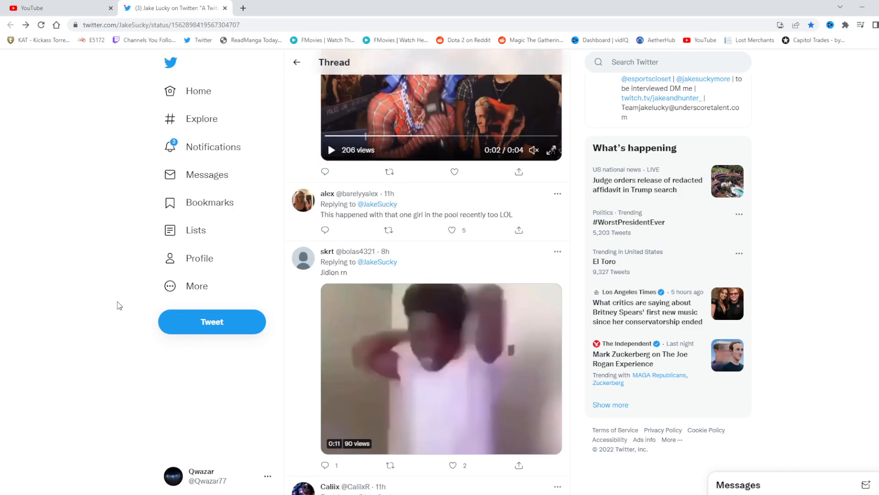
scroll("down", 3)
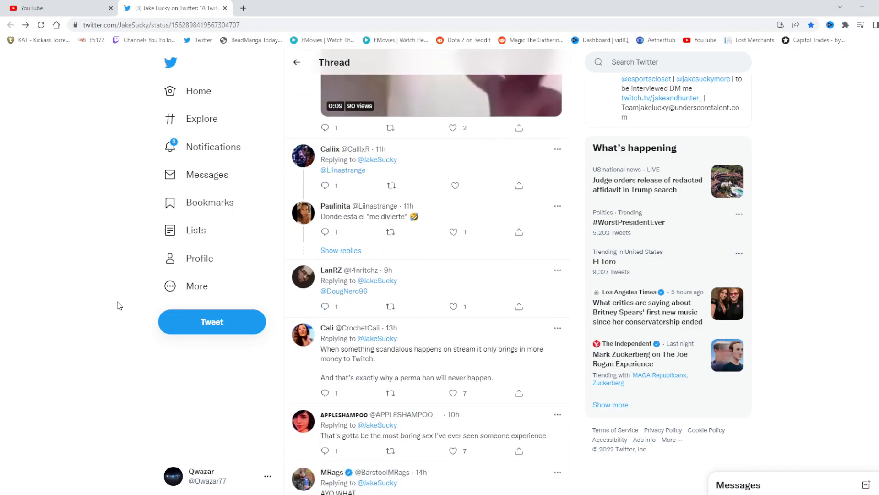
scroll("down", 3)
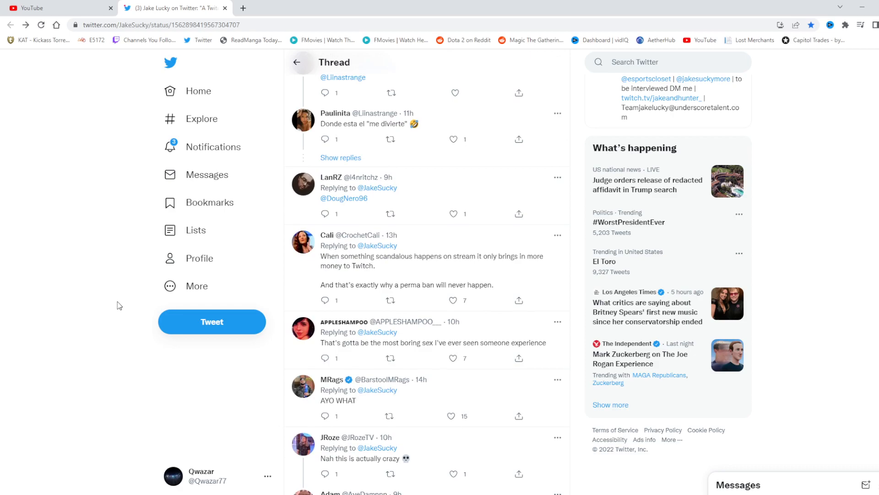
mouse_move(113, 304)
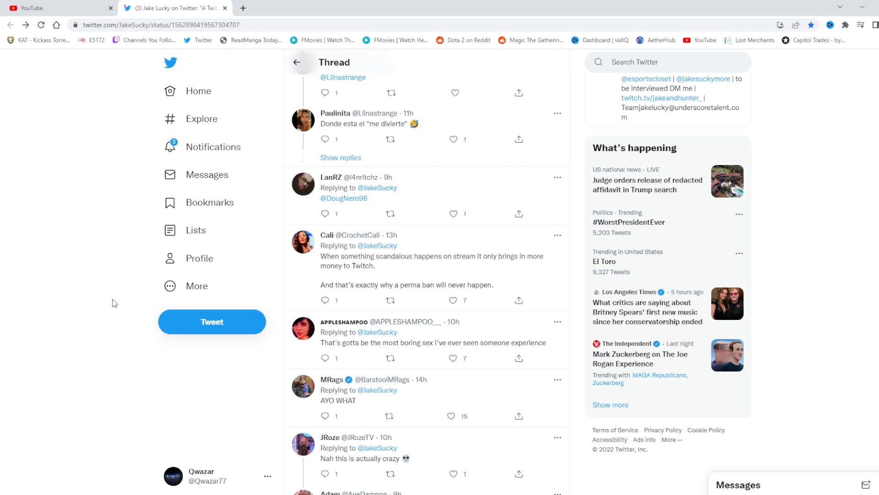
scroll("down", 3)
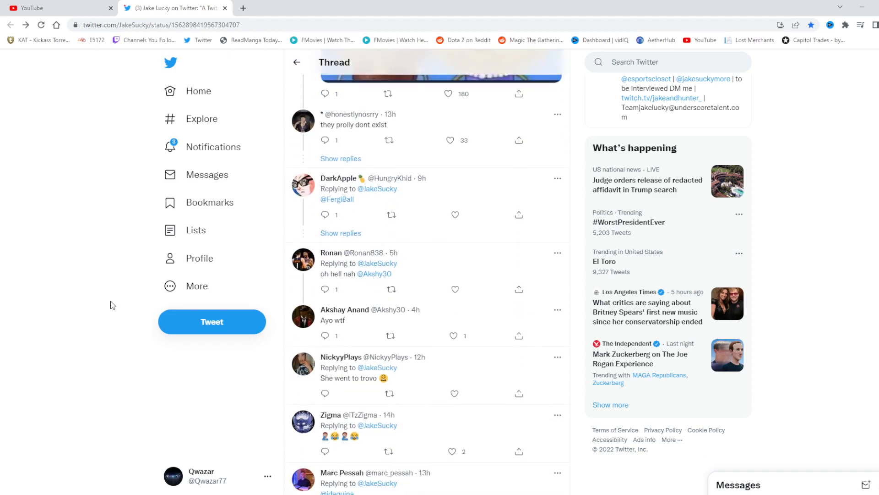
scroll("down", 3)
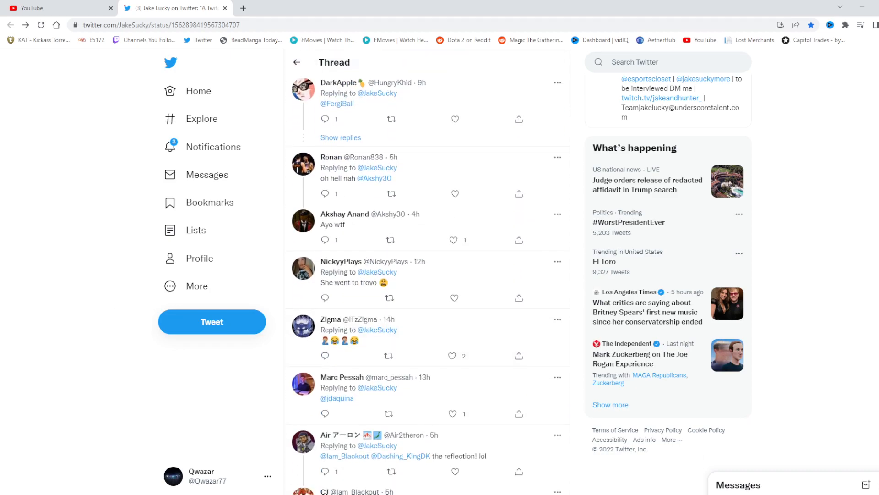